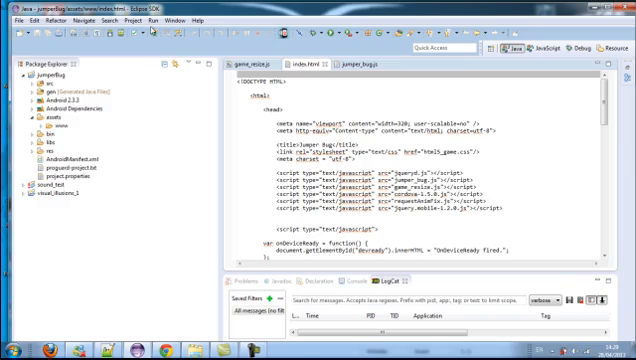
- Reach Window > Preferences from the menu bar, landing on the Text Editors page
{"action": "left_click", "coordinate": [158, 18]}
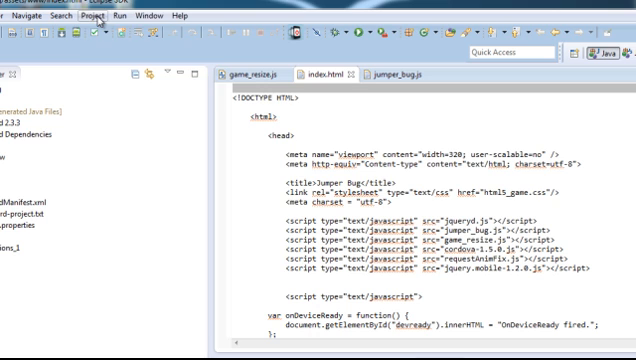
{"action": "left_click", "coordinate": [92, 16]}
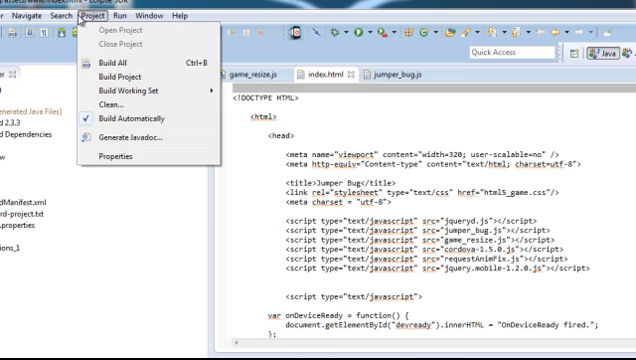
{"action": "left_click", "coordinate": [180, 16]}
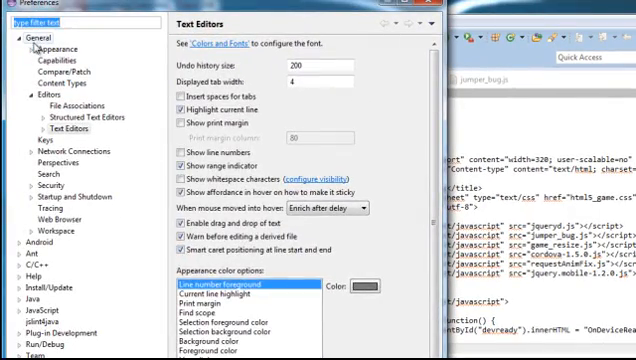
- Expand General and show the Appearance > Colors and Fonts preference page
{"action": "left_click", "coordinate": [32, 46]}
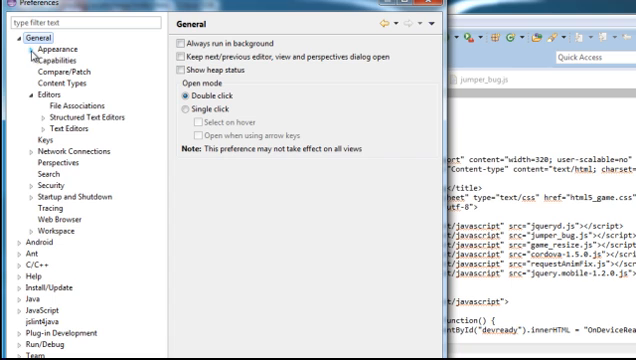
{"action": "left_click", "coordinate": [24, 48]}
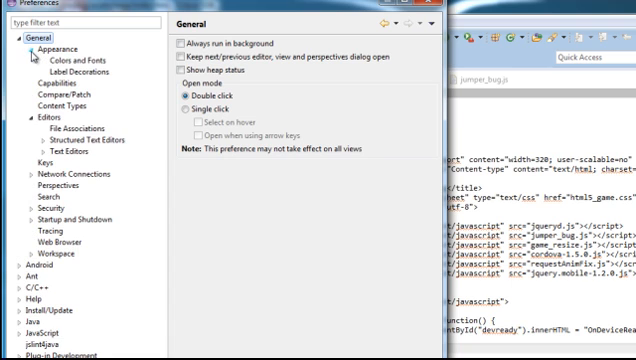
{"action": "left_click", "coordinate": [72, 60]}
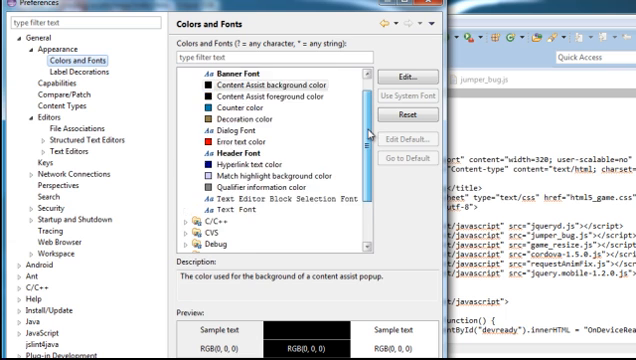
{"action": "scroll", "scroll_direction": "down", "scroll_amount": 3}
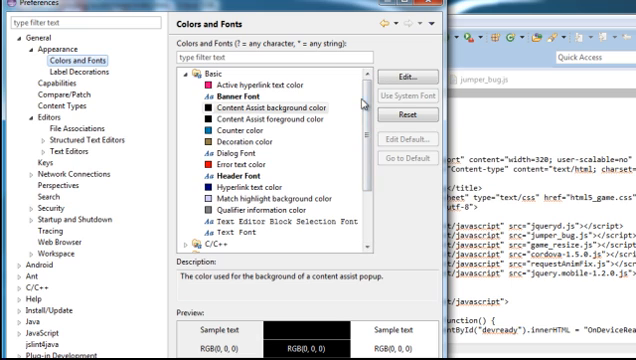
- Select the Content Assist background, Banner font and Decoration color entries, then the Appearance page
{"action": "left_click", "coordinate": [270, 104]}
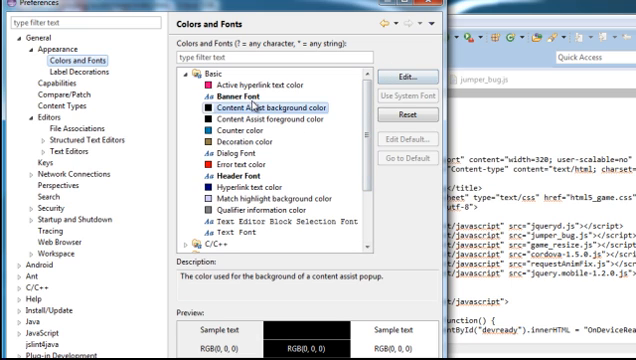
{"action": "left_click", "coordinate": [244, 96]}
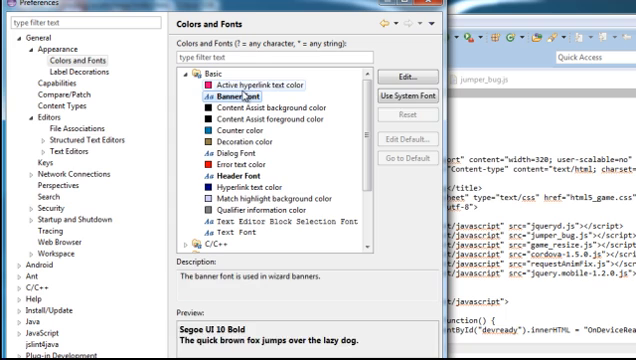
{"action": "left_click", "coordinate": [262, 132]}
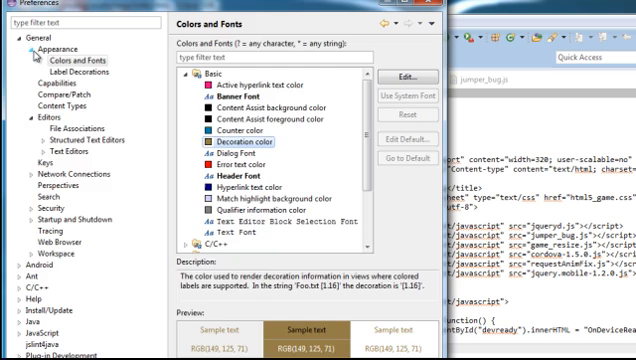
{"action": "left_click", "coordinate": [44, 48]}
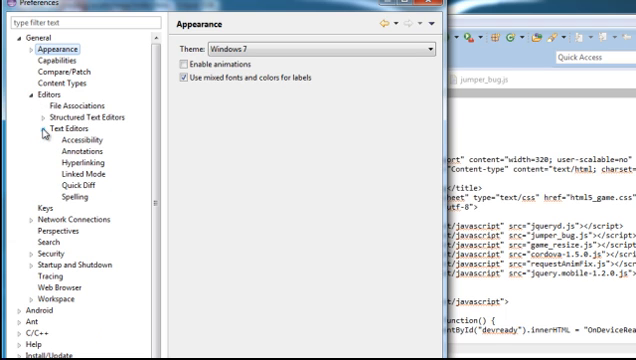
- Return to General > Editors > Text Editors and browse the appearance colour options
{"action": "left_click", "coordinate": [52, 128]}
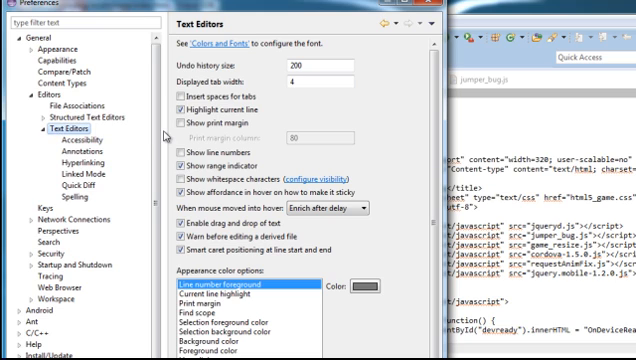
{"action": "scroll", "scroll_direction": "down", "scroll_amount": 3}
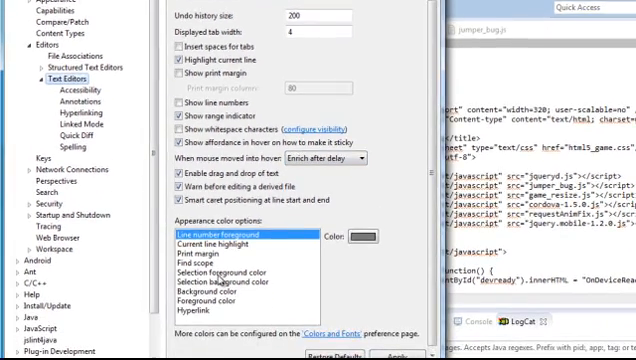
{"action": "left_click", "coordinate": [230, 272]}
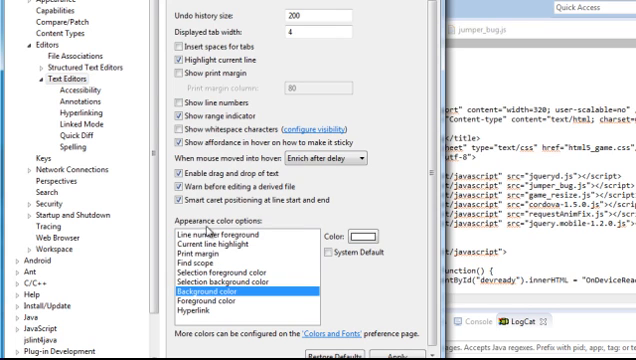
{"action": "left_click", "coordinate": [230, 244]}
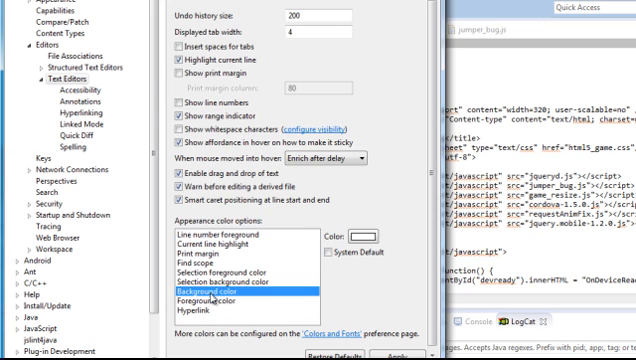
- Select Background color, clear System Default and bring up its colour chooser
{"action": "left_click", "coordinate": [212, 300]}
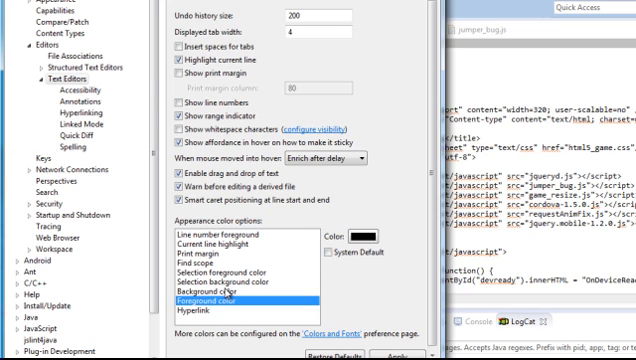
{"action": "left_click", "coordinate": [230, 284]}
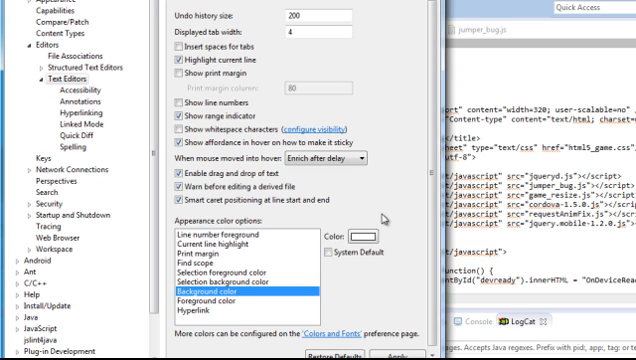
{"action": "mouse_move", "coordinate": [402, 260]}
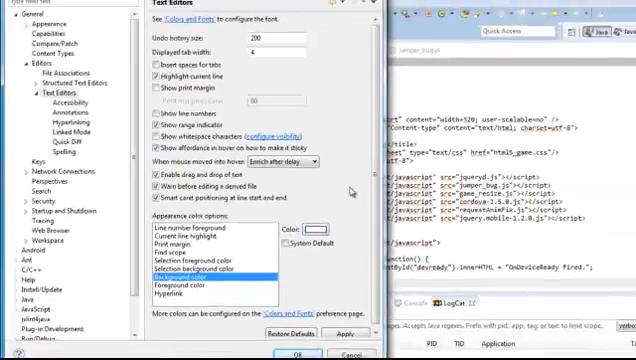
{"action": "left_click", "coordinate": [318, 232]}
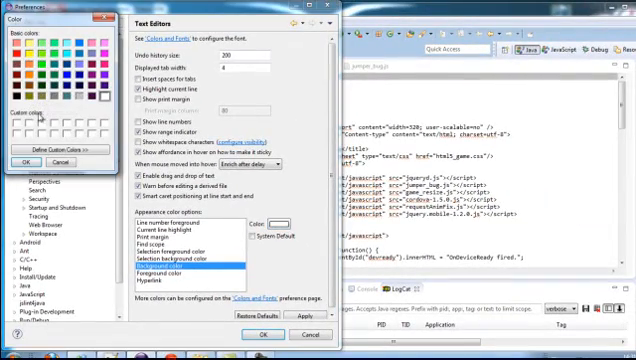